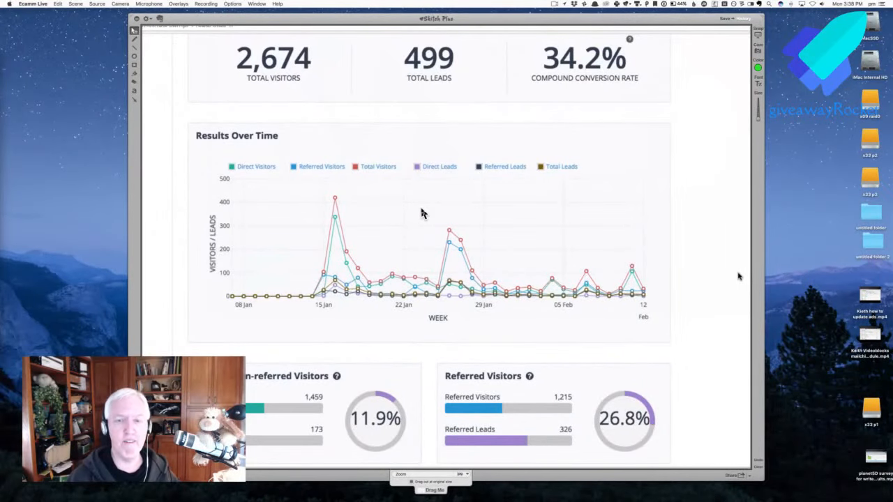
mouse_move(441, 279)
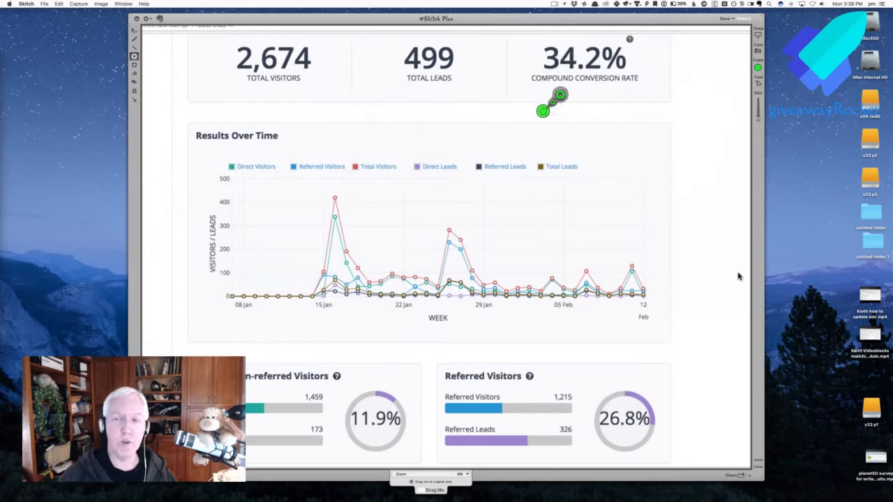
Circle the 173 non-referred leads count in green, then switch to the horse giveaway lead page capture
drag(551, 104, 447, 407)
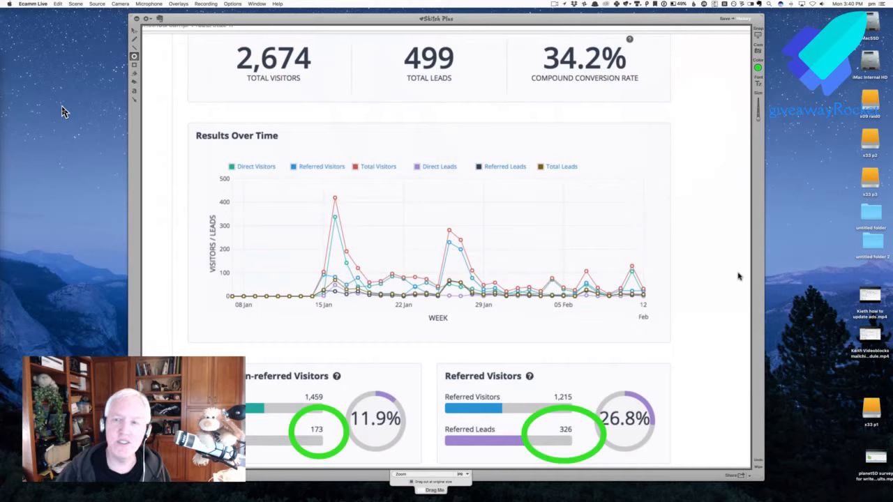
mouse_move(406, 105)
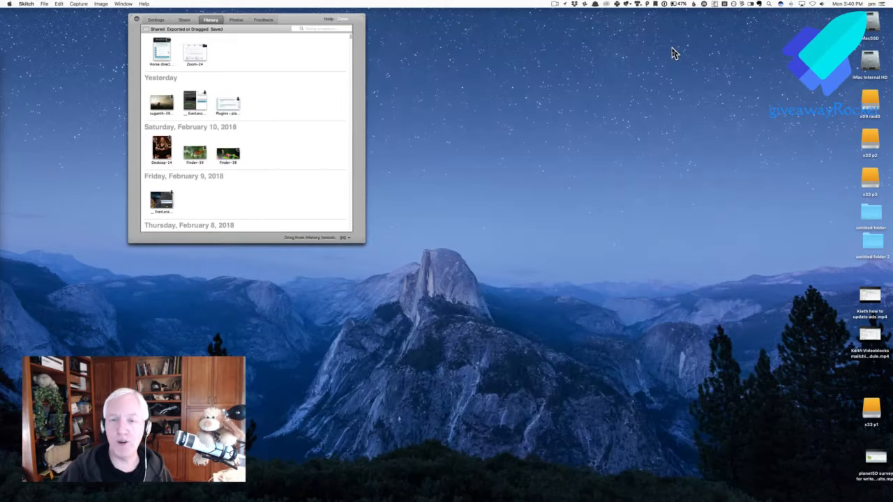
click(162, 50)
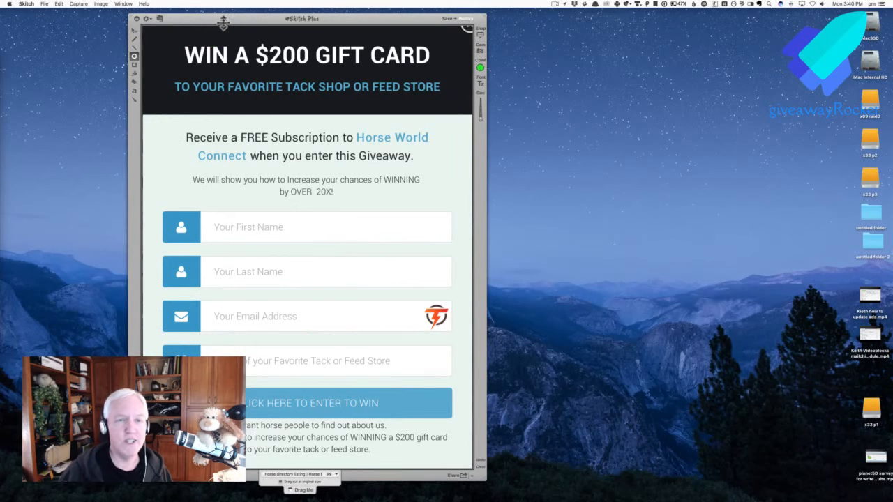
Centre the lead page screenshot, then circle the 499 Total Leads figure in green on the dashboard
drag(223, 19, 335, 14)
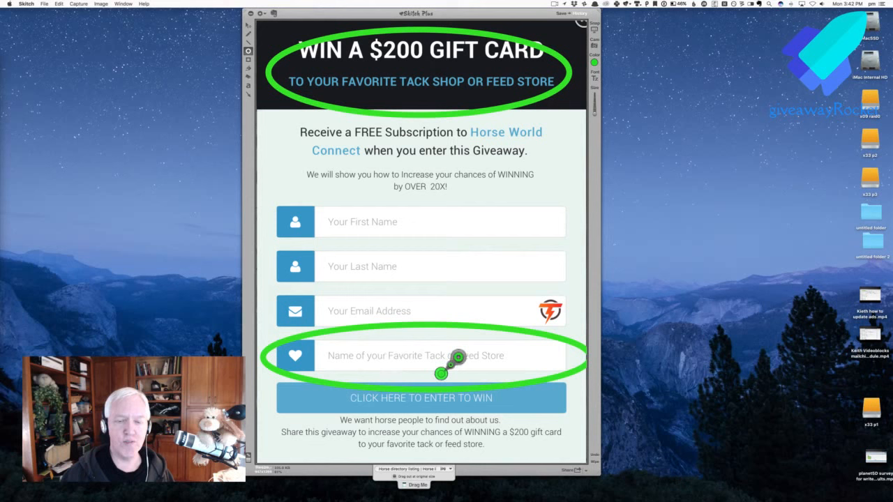
mouse_move(384, 332)
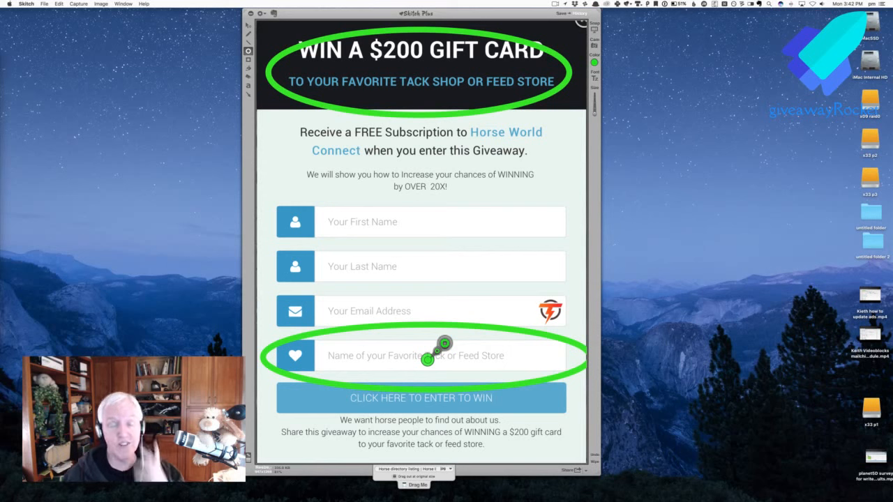
mouse_move(427, 360)
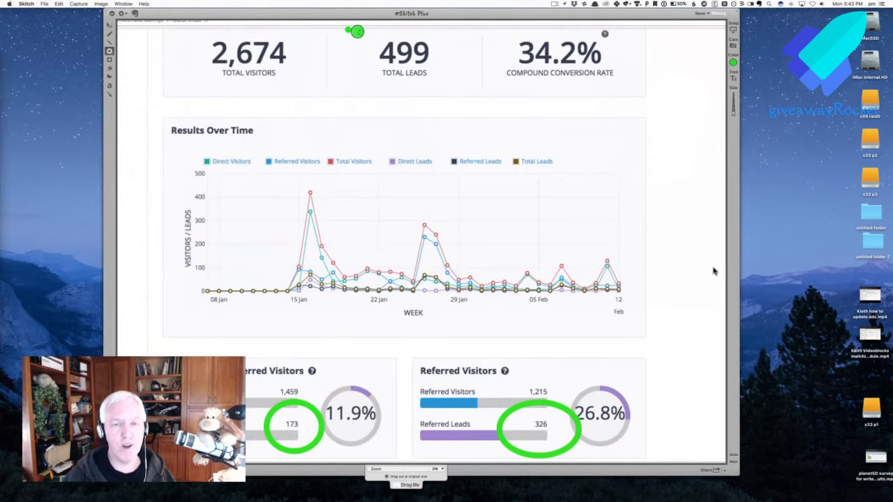
drag(356, 31, 471, 95)
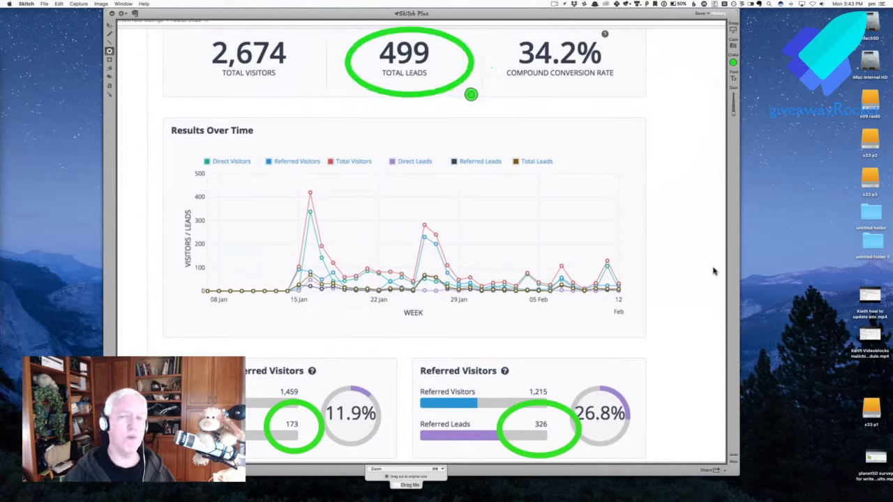